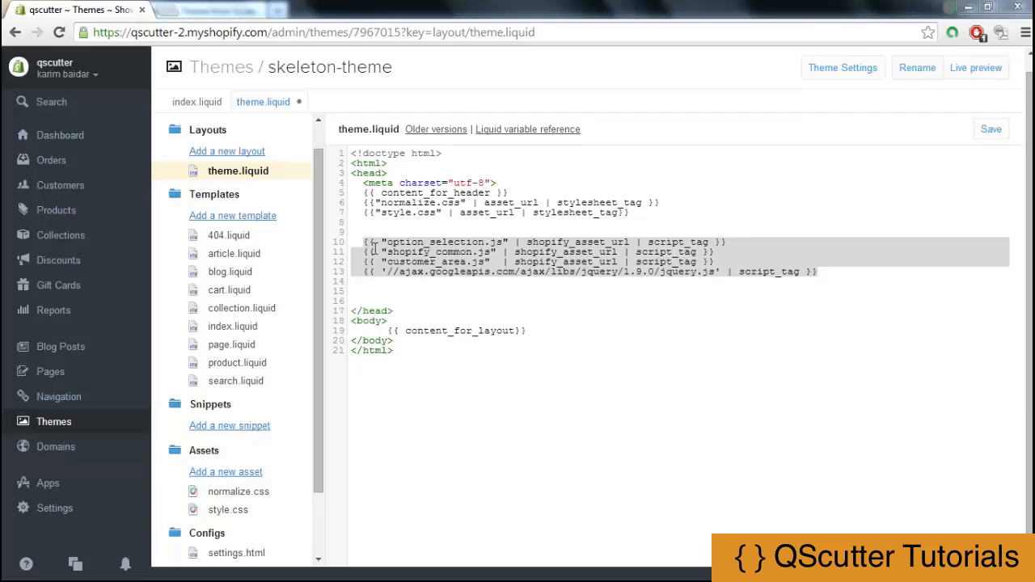
mouse_move(816, 278)
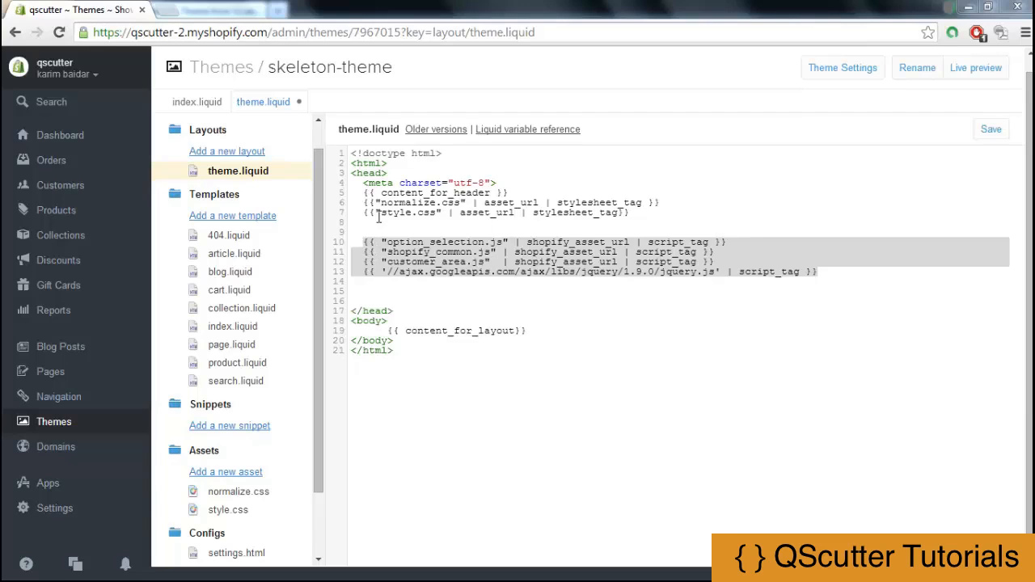
Step: Select words in theme.liquid's script lines, including the shopify_asset_url filter on line 10
double_click(407, 212)
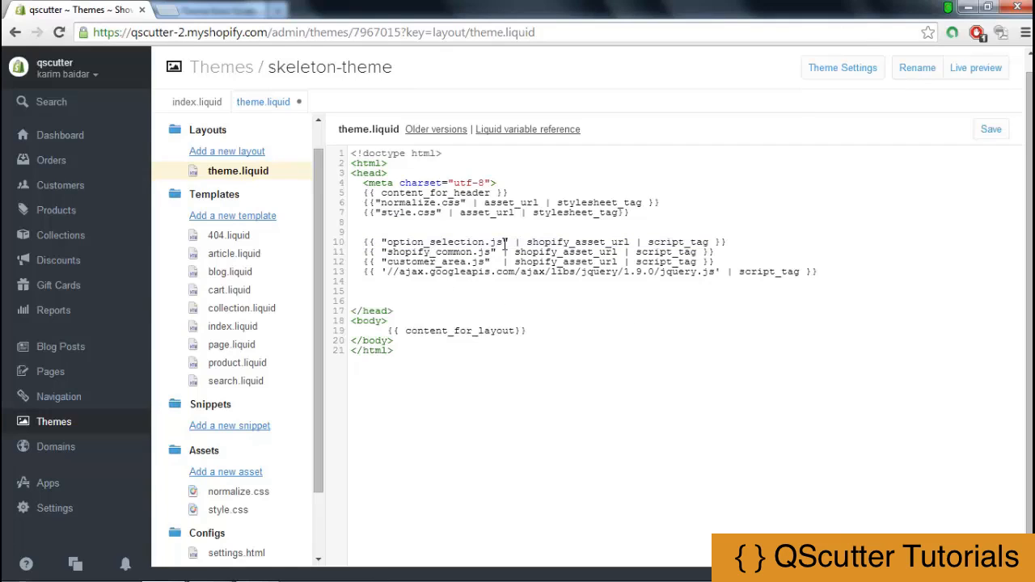
mouse_move(524, 242)
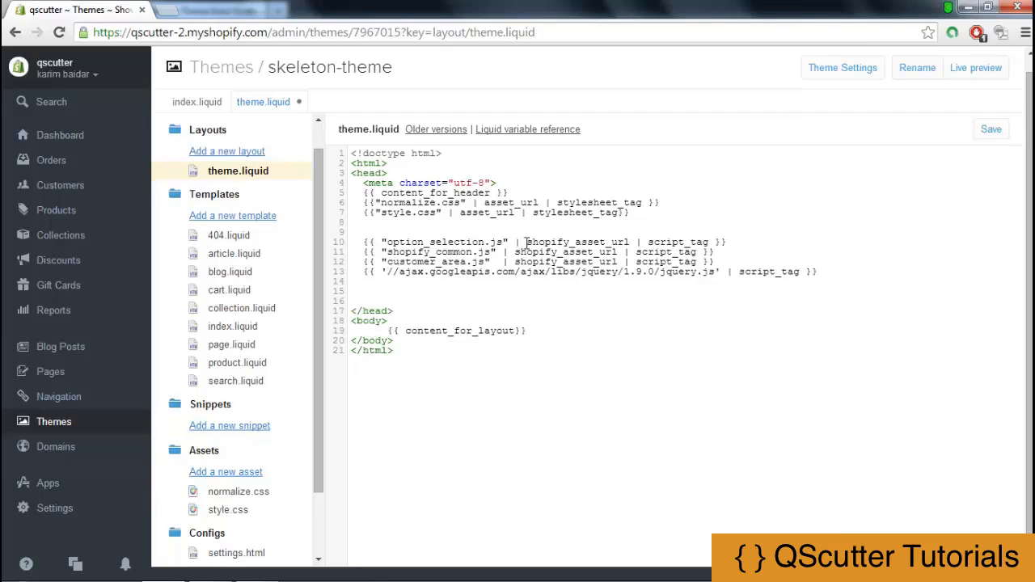
double_click(576, 242)
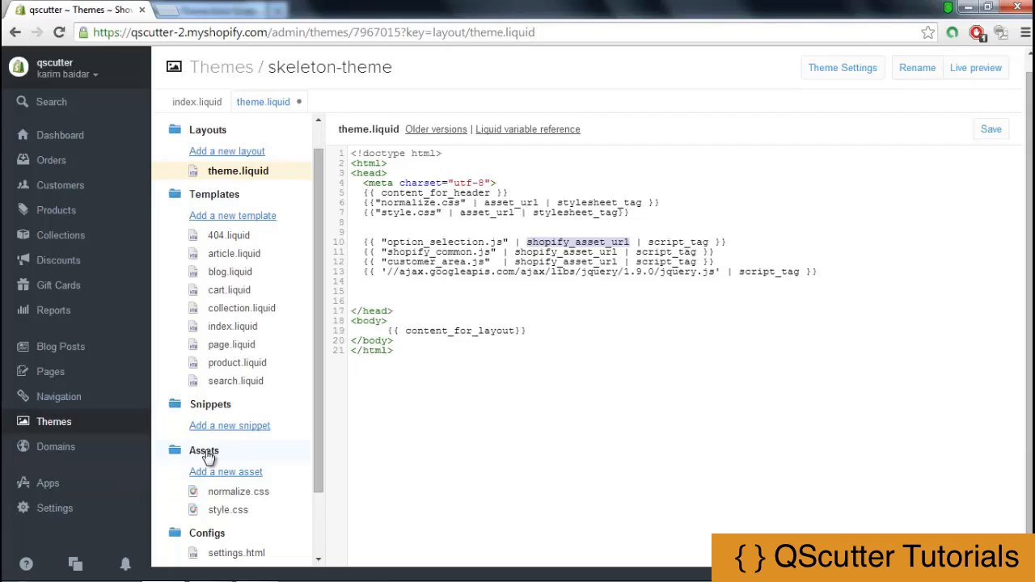
mouse_move(288, 453)
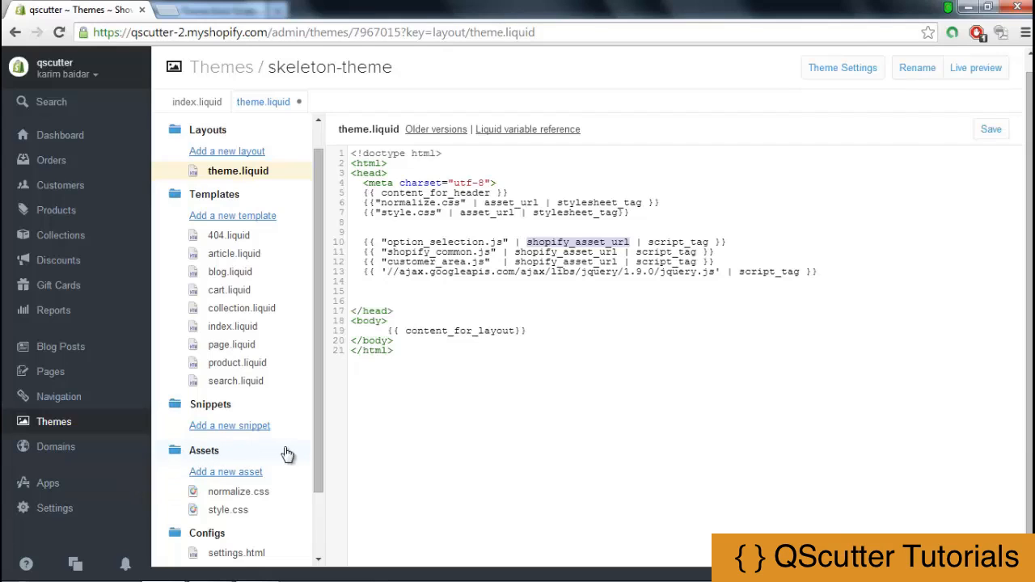
mouse_move(271, 451)
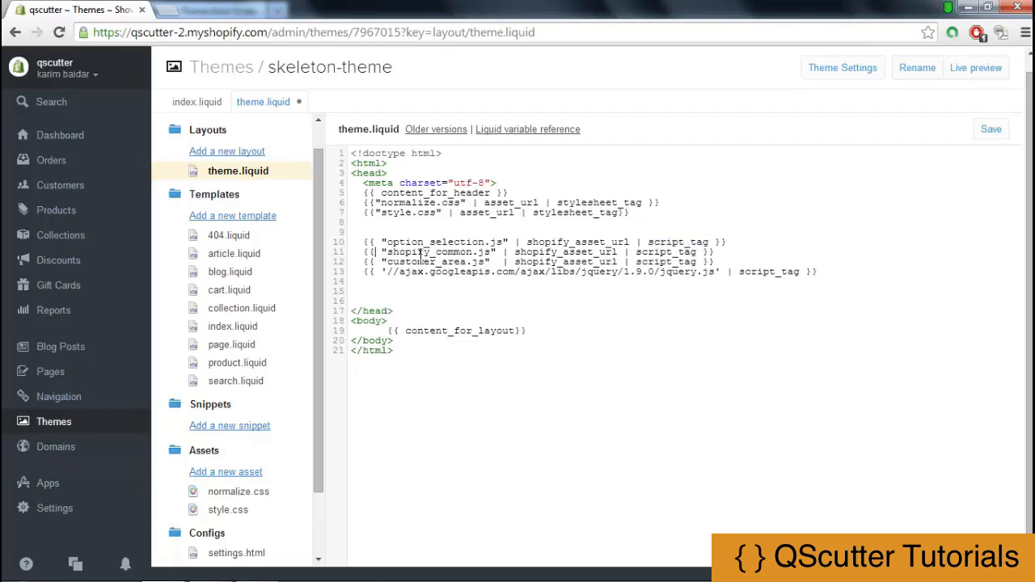
double_click(407, 252)
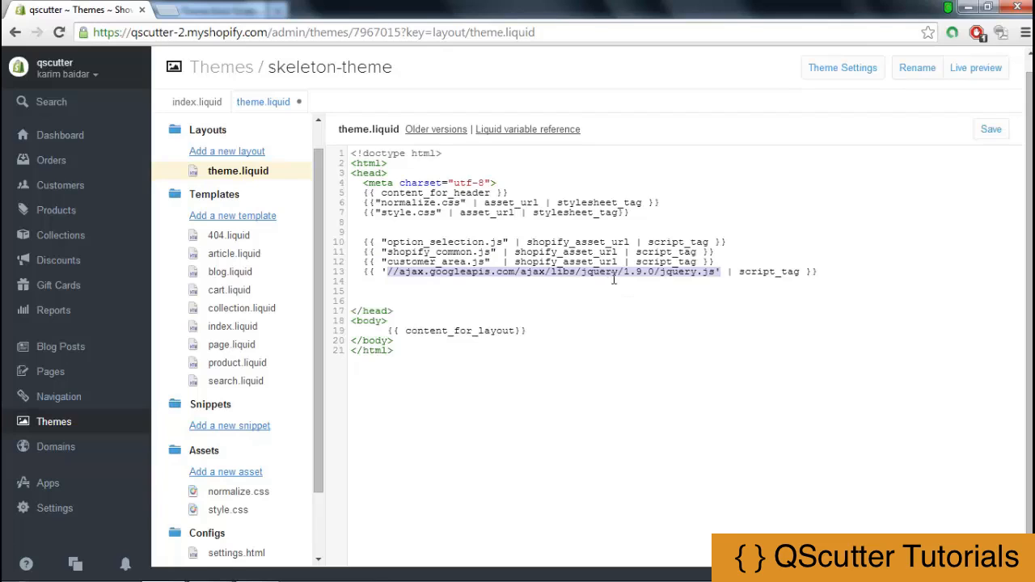
mouse_move(473, 279)
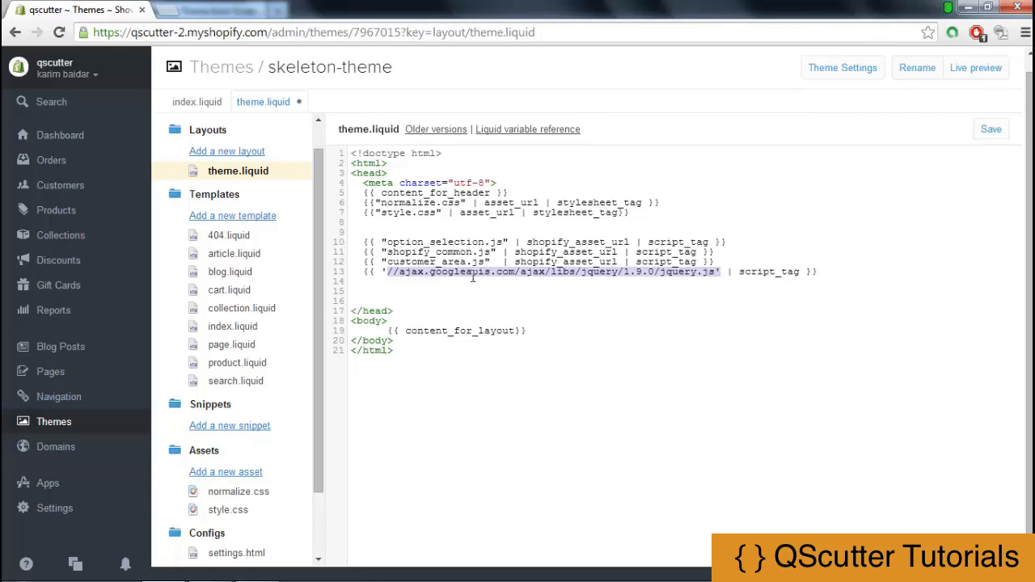
Step: Add a <script src="" type="javascript/text"> line with a closing tag below the jQuery line
key(Enter)
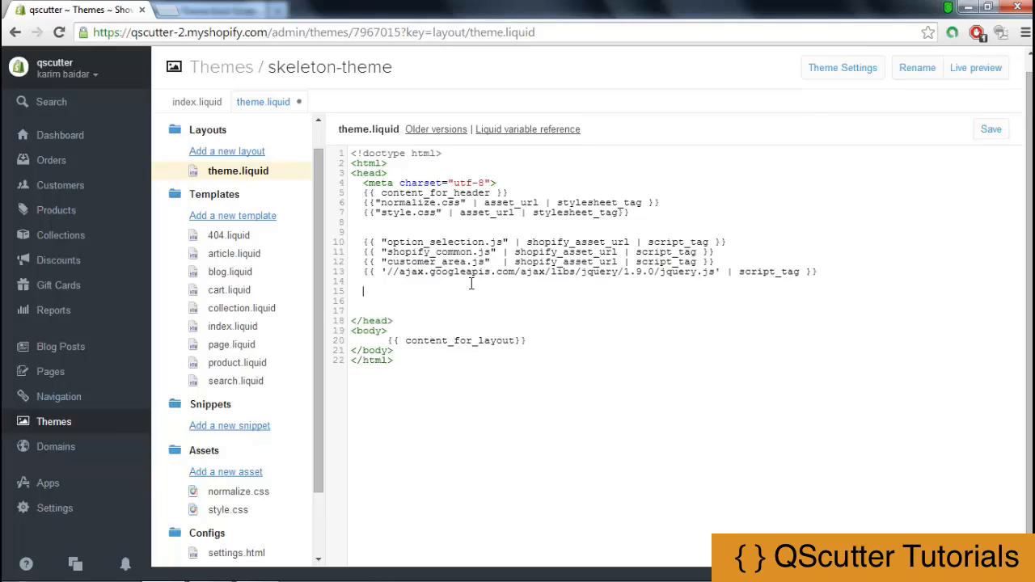
text(<script)
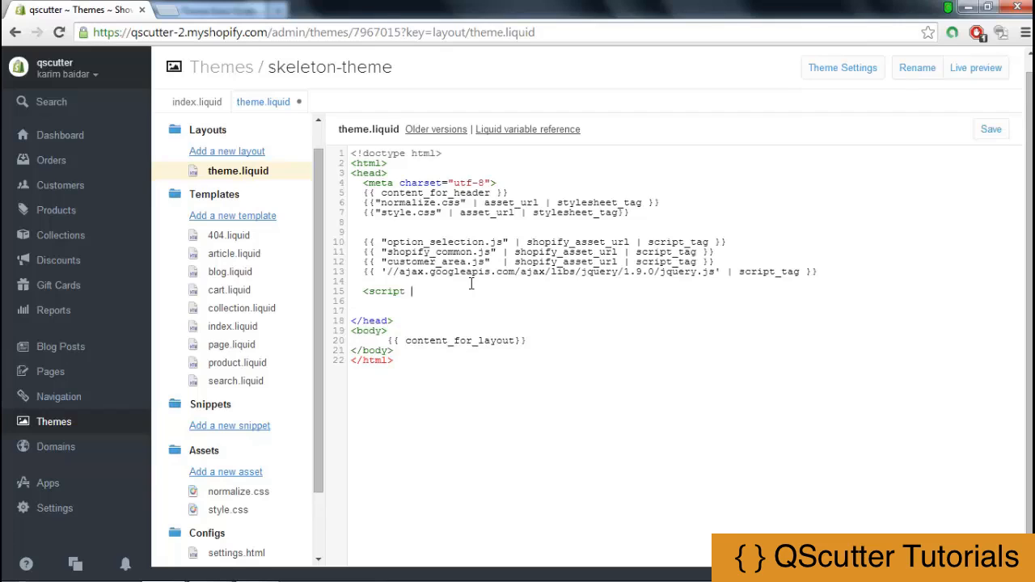
text(src="")
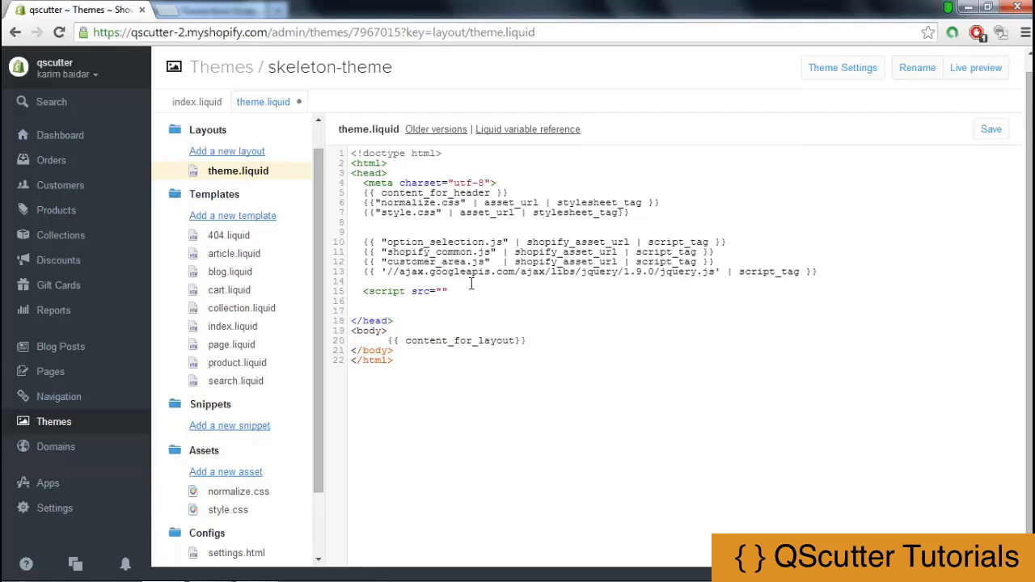
text(type=")
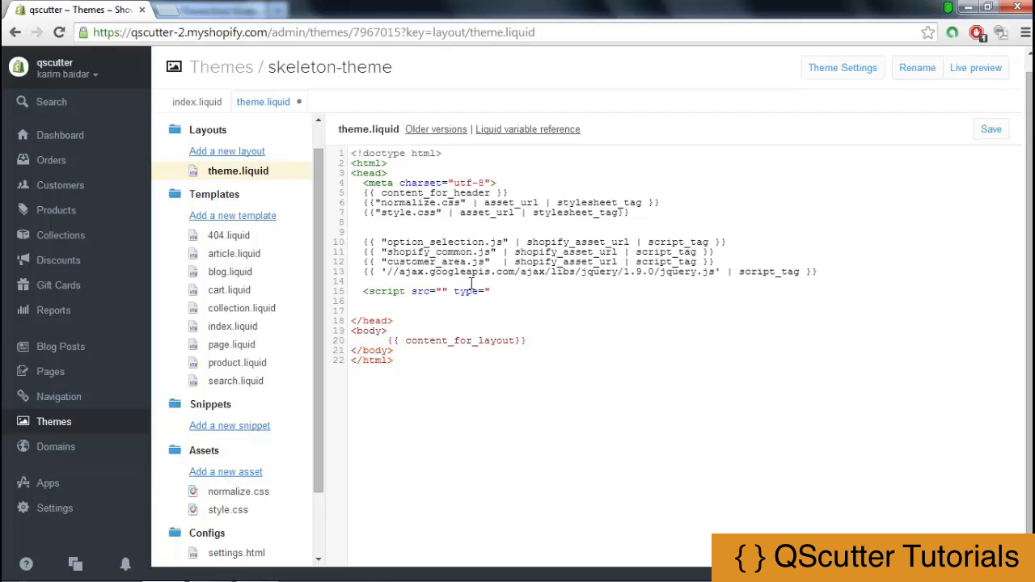
text(javascript/)
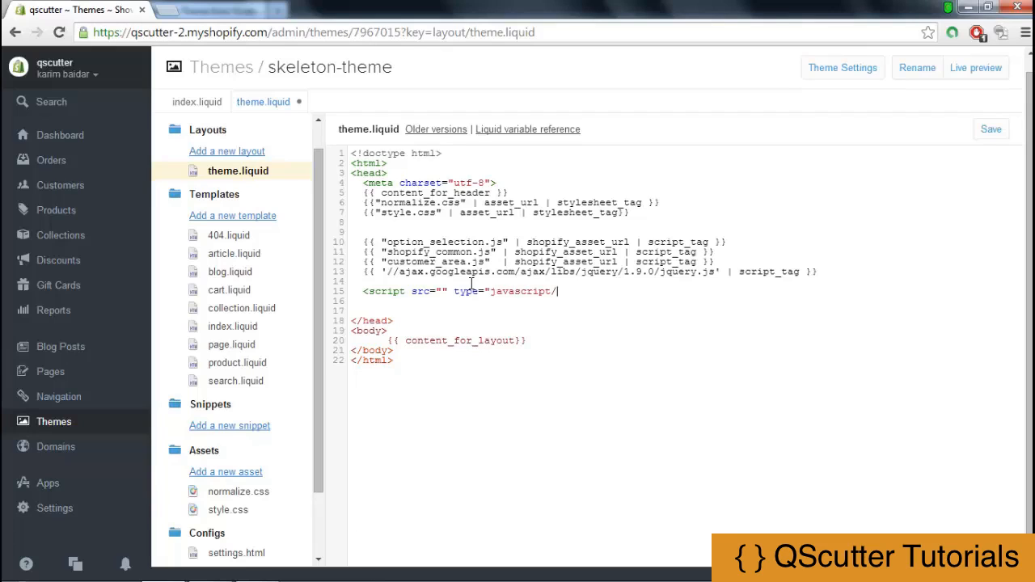
text(text">)
text(<)
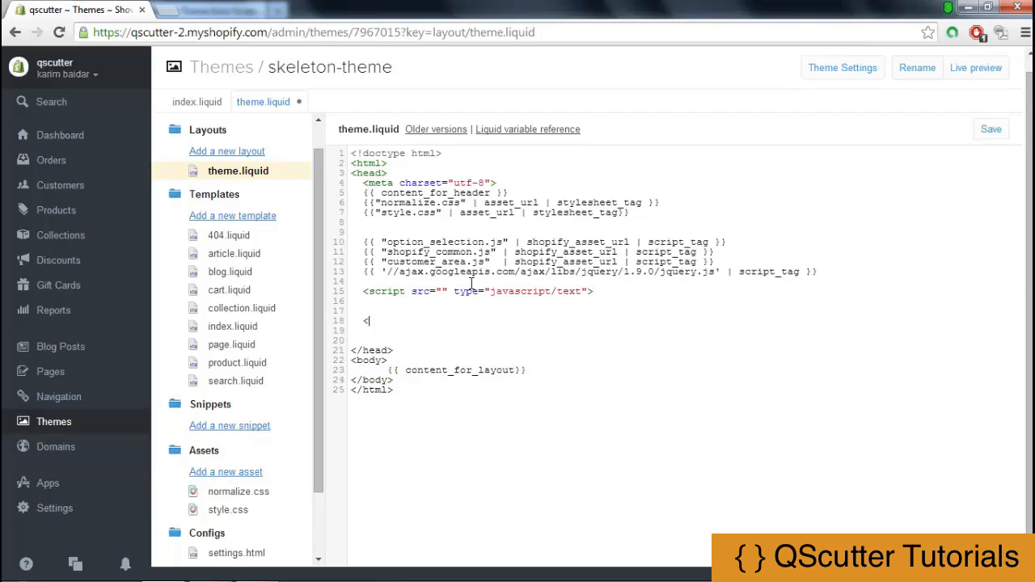
text(/cs)
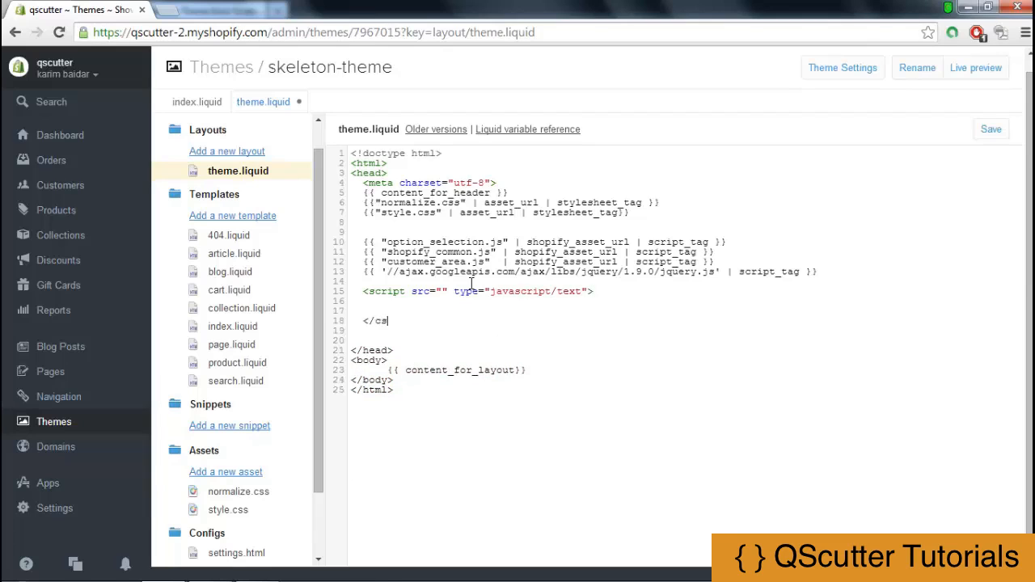
text(cript>)
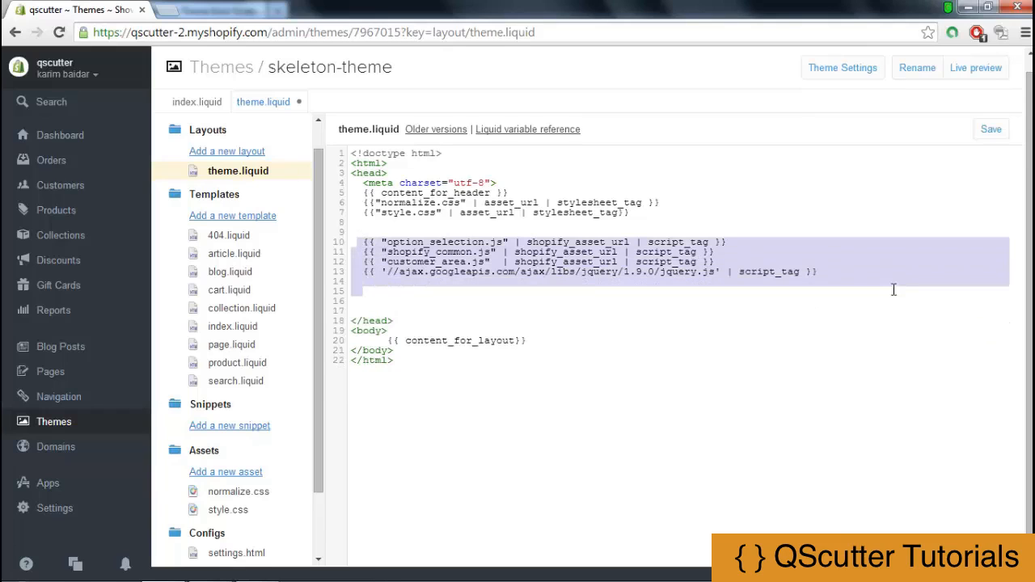
mouse_move(551, 302)
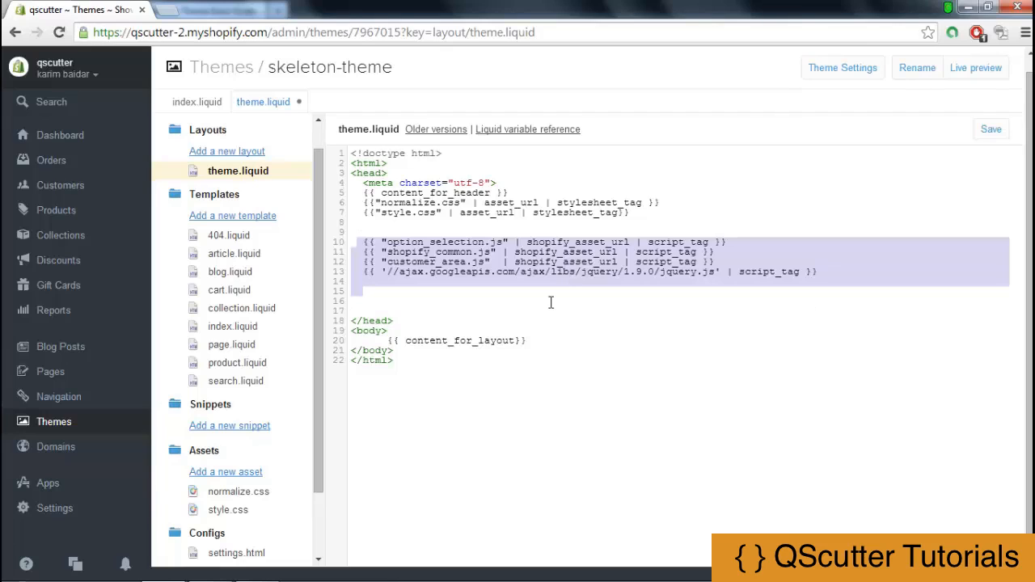